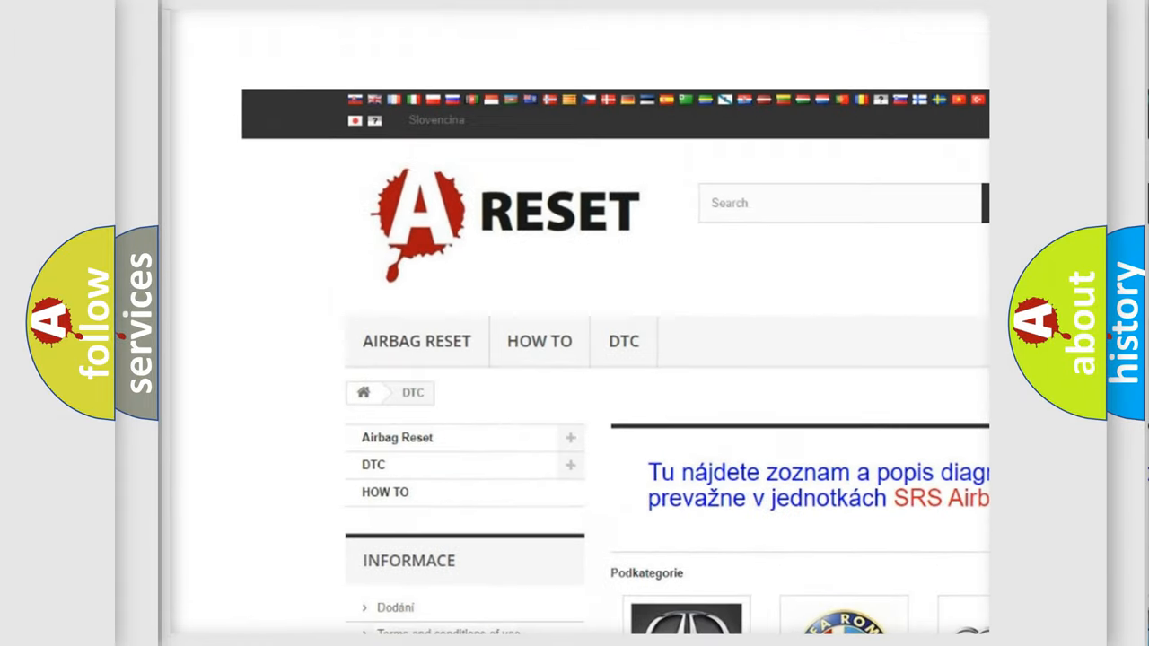
Open the GMC DTC subcategory from the brand grid and browse its airbag trouble codes
scroll("down", 3)
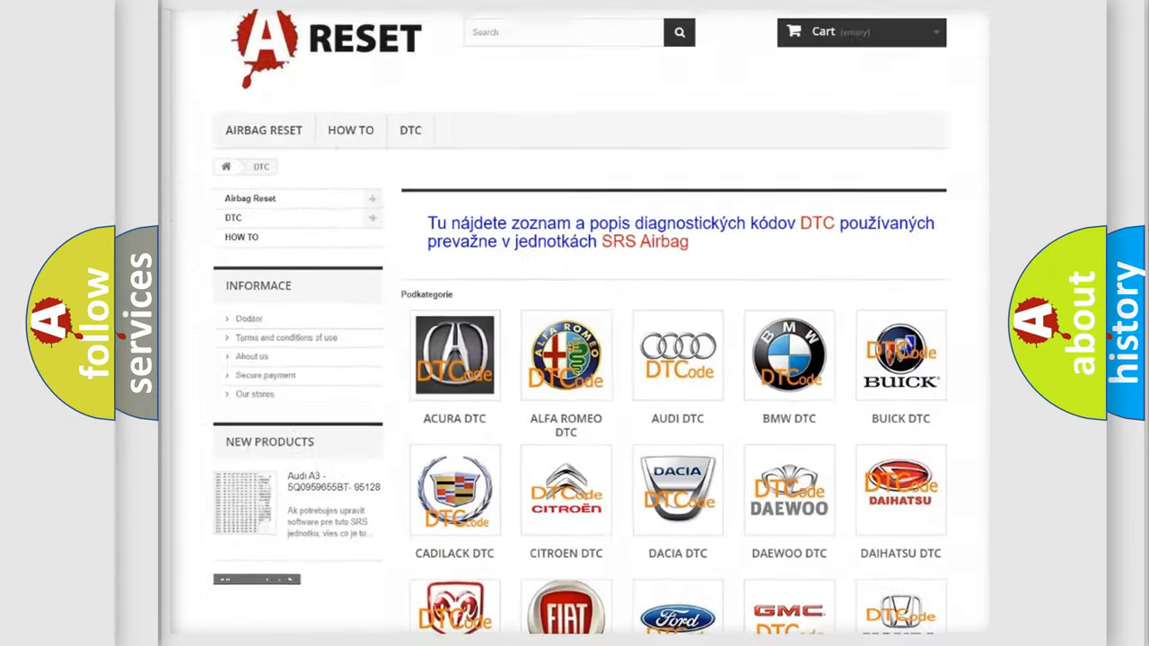
scroll("down", 3)
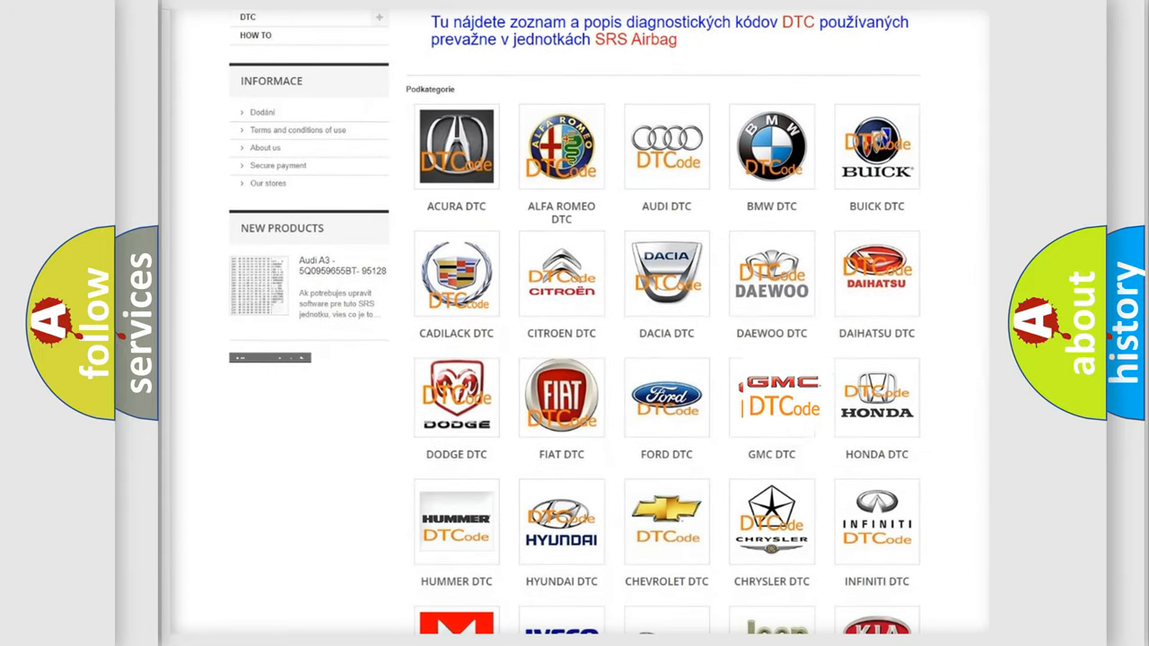
left_click(771, 397)
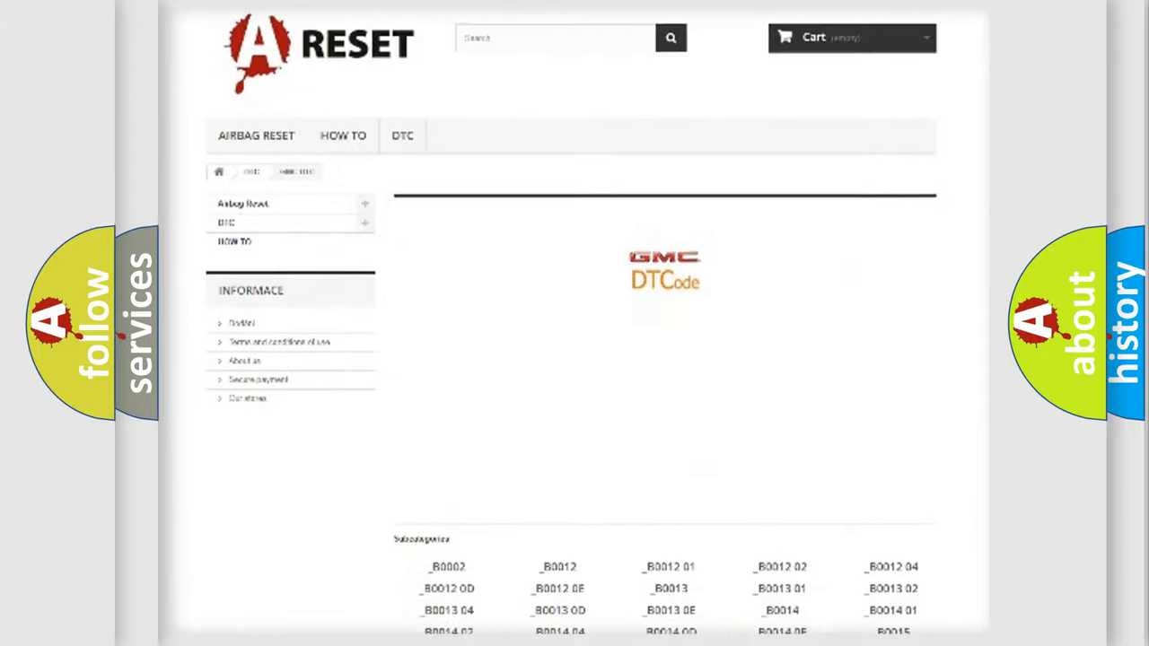
scroll("down", 3)
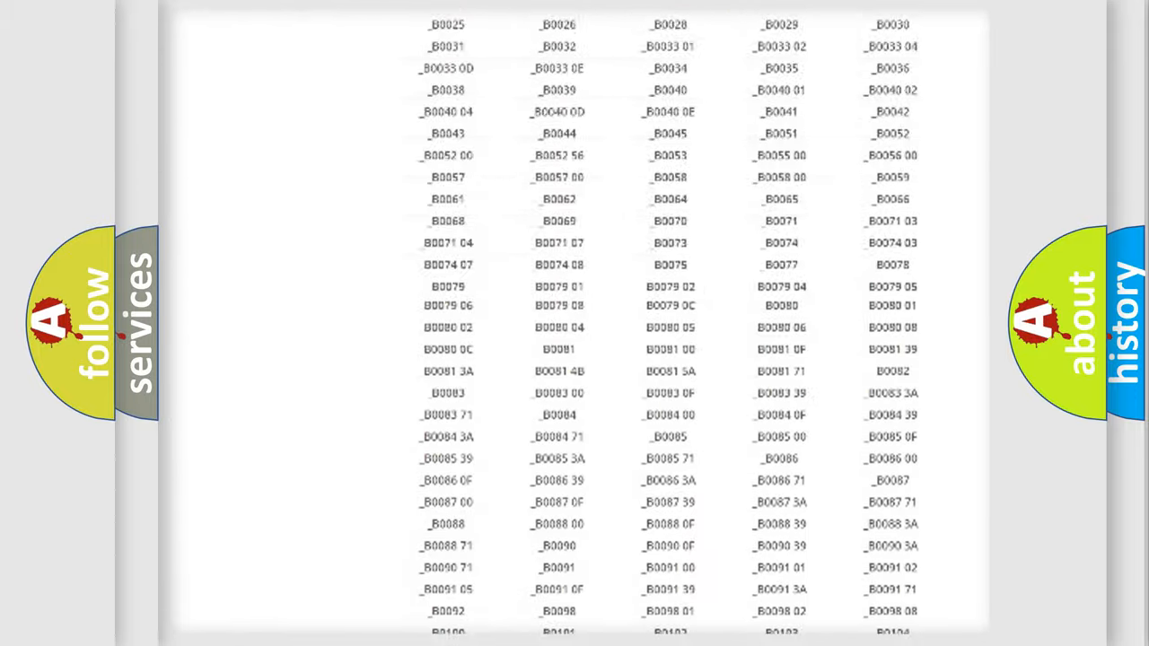